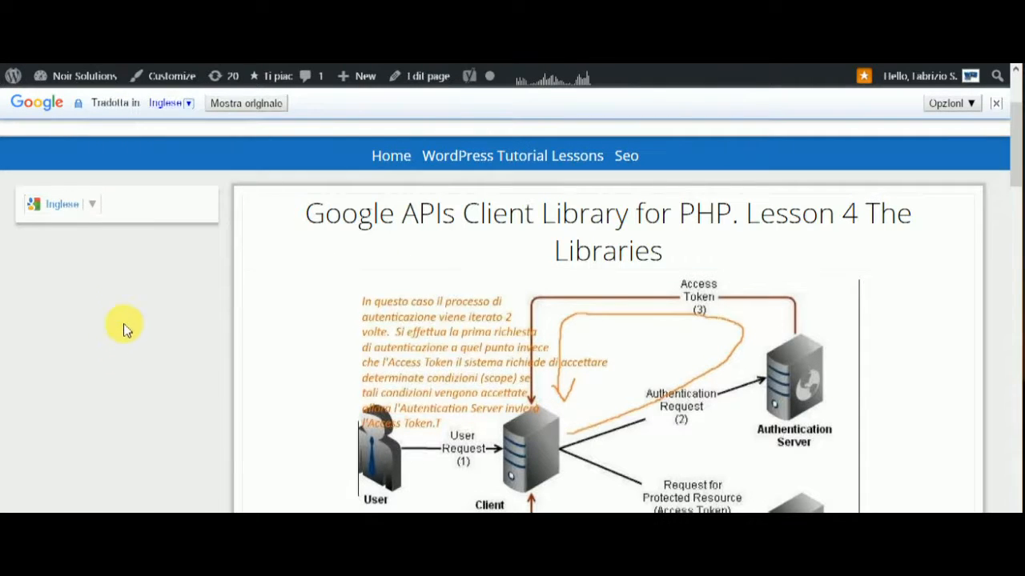
{"action": "mouse_move", "coordinate": [118, 288]}
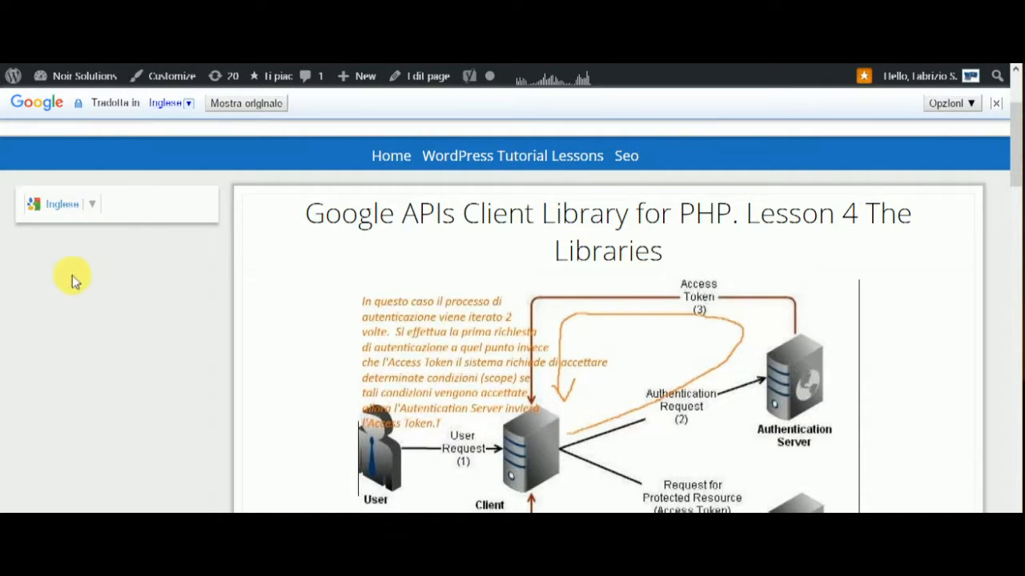
{"action": "mouse_move", "coordinate": [112, 240]}
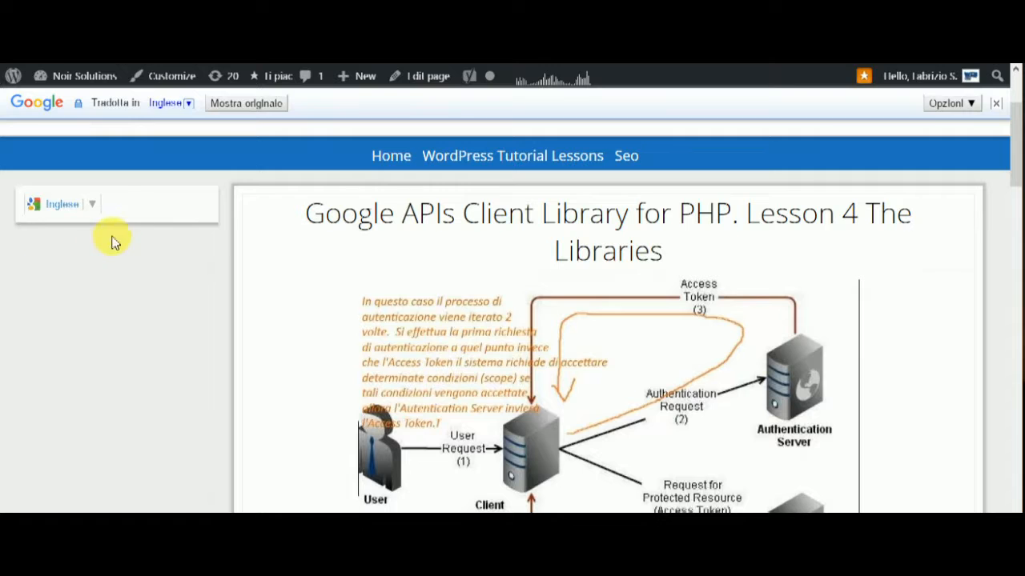
{"action": "mouse_move", "coordinate": [124, 240]}
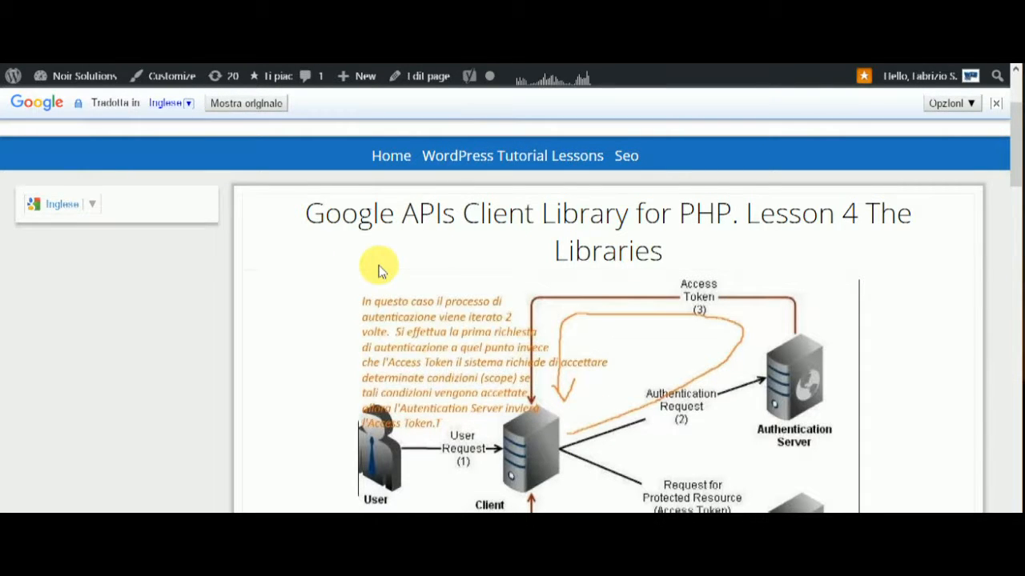
{"action": "mouse_move", "coordinate": [243, 311]}
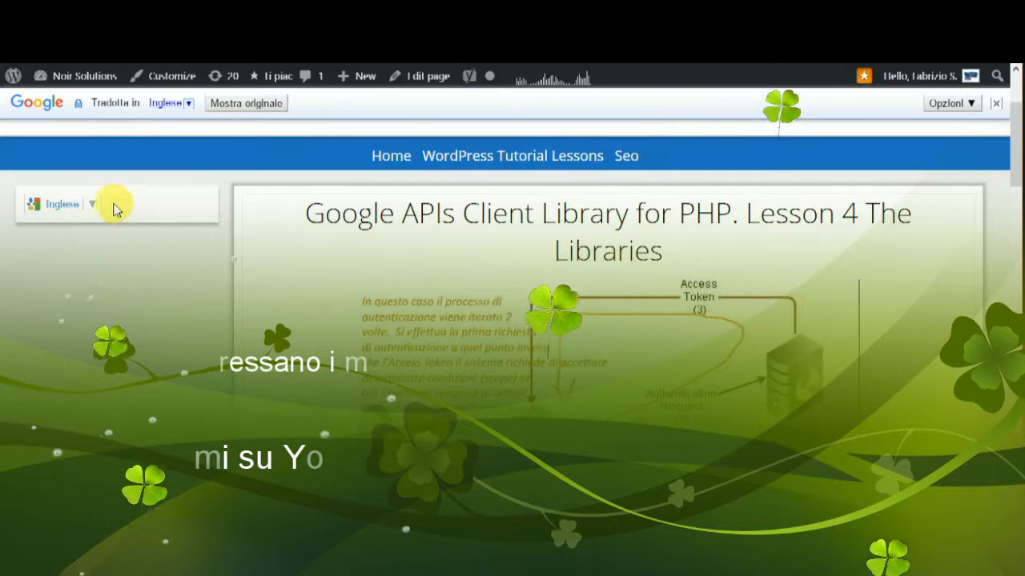
{"action": "mouse_move", "coordinate": [156, 252]}
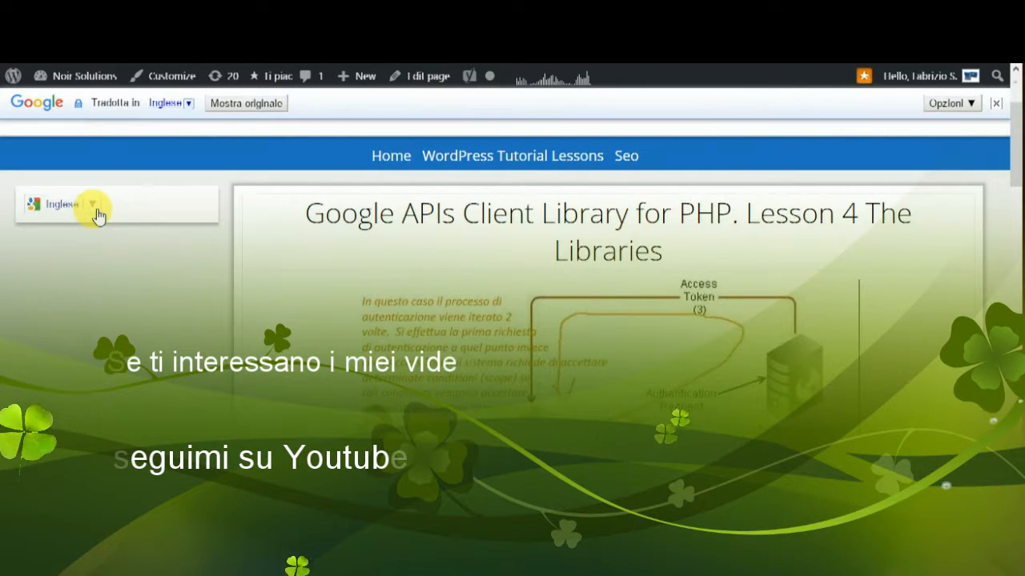
- Scroll the translated post to the paragraph on Google's OAuth 2.0 implementation and its diagram
{"action": "left_click", "coordinate": [88, 204]}
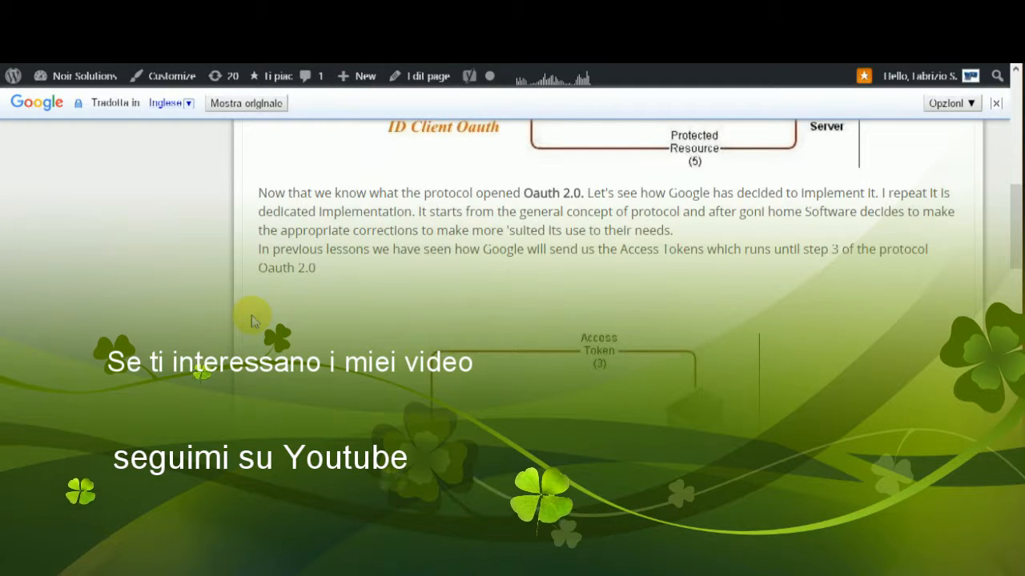
{"action": "mouse_move", "coordinate": [235, 188]}
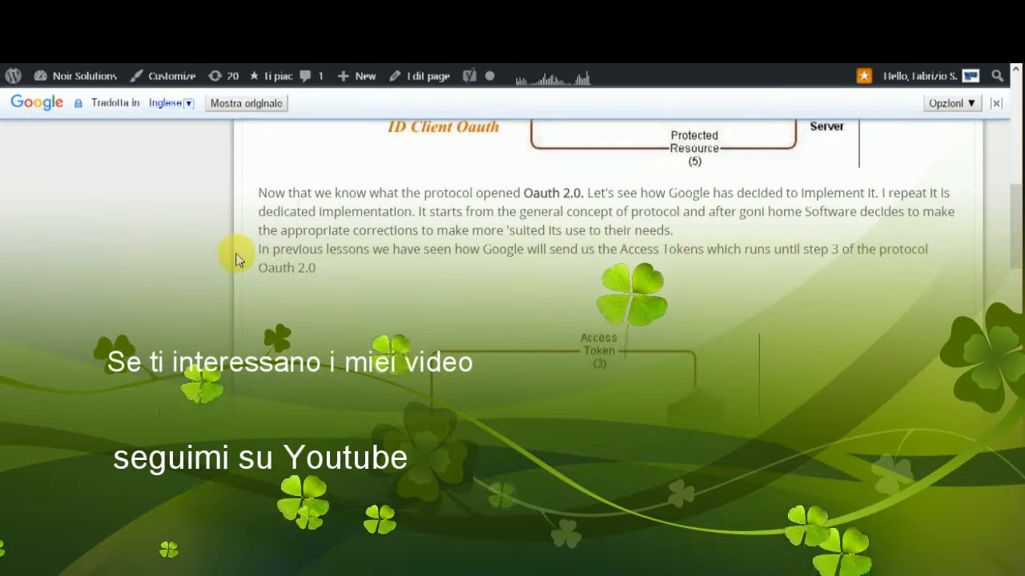
{"action": "mouse_move", "coordinate": [256, 218]}
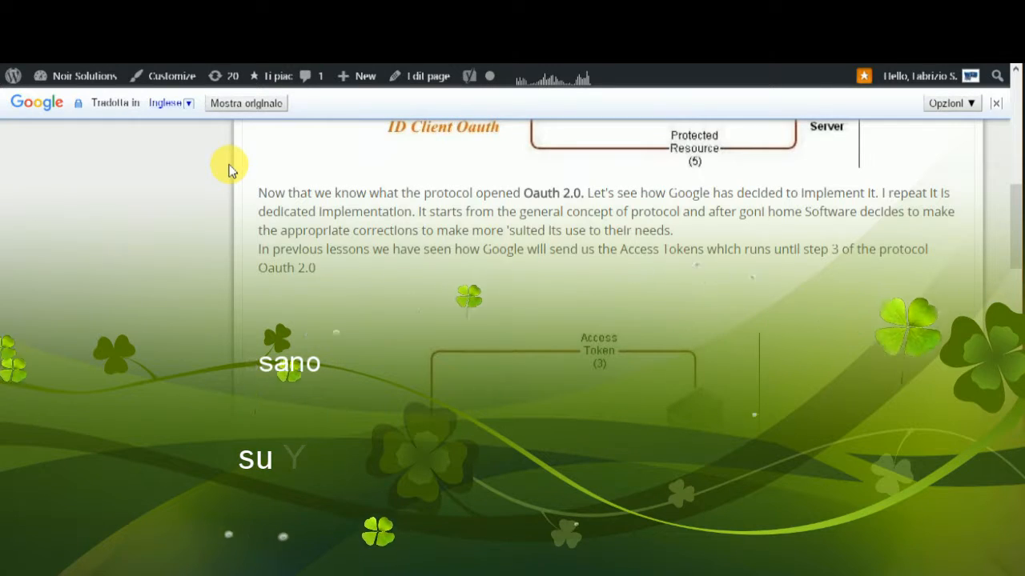
{"action": "scroll", "scroll_direction": "down", "scroll_amount": 3}
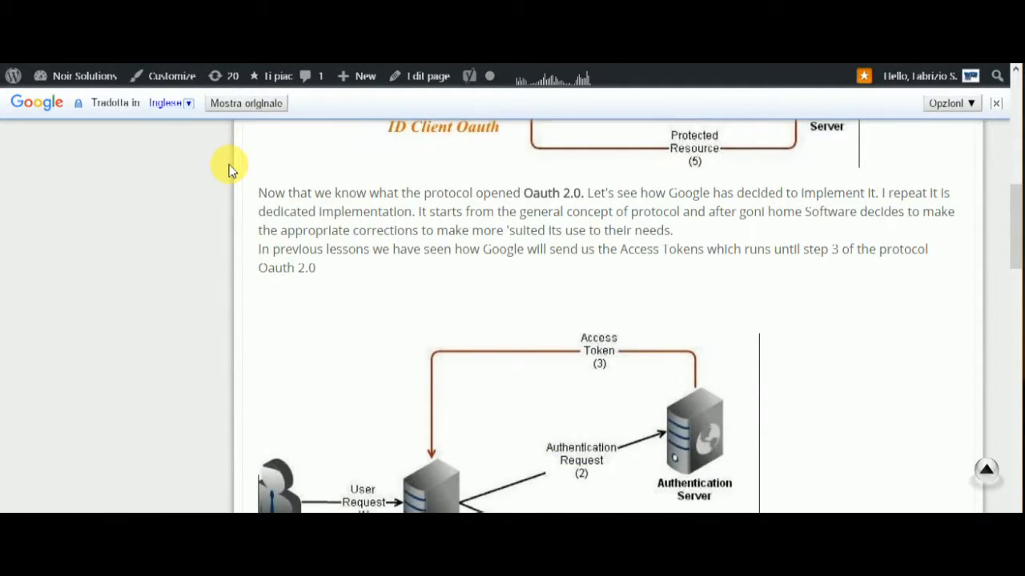
{"action": "mouse_move", "coordinate": [673, 230]}
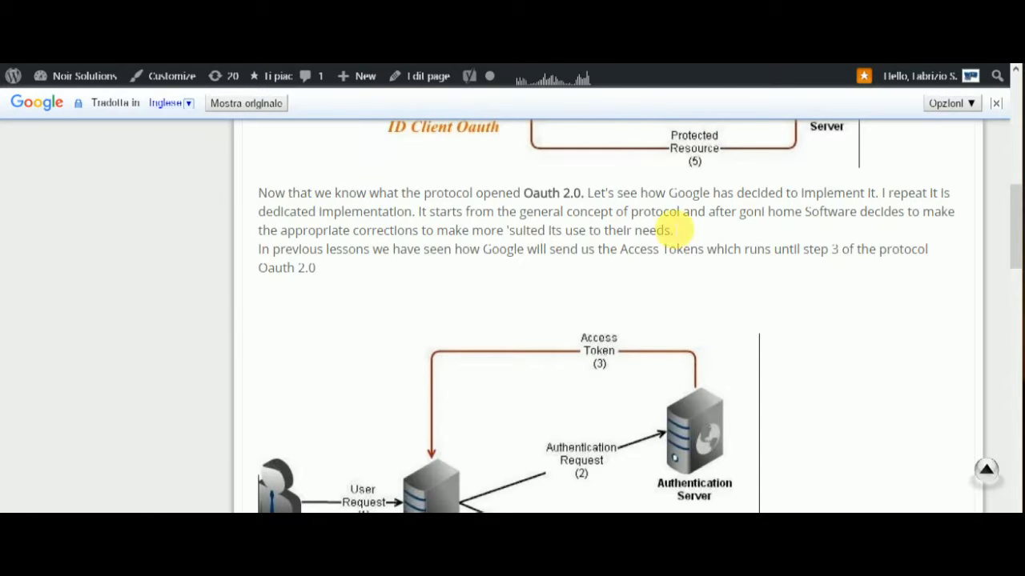
{"action": "mouse_move", "coordinate": [851, 228]}
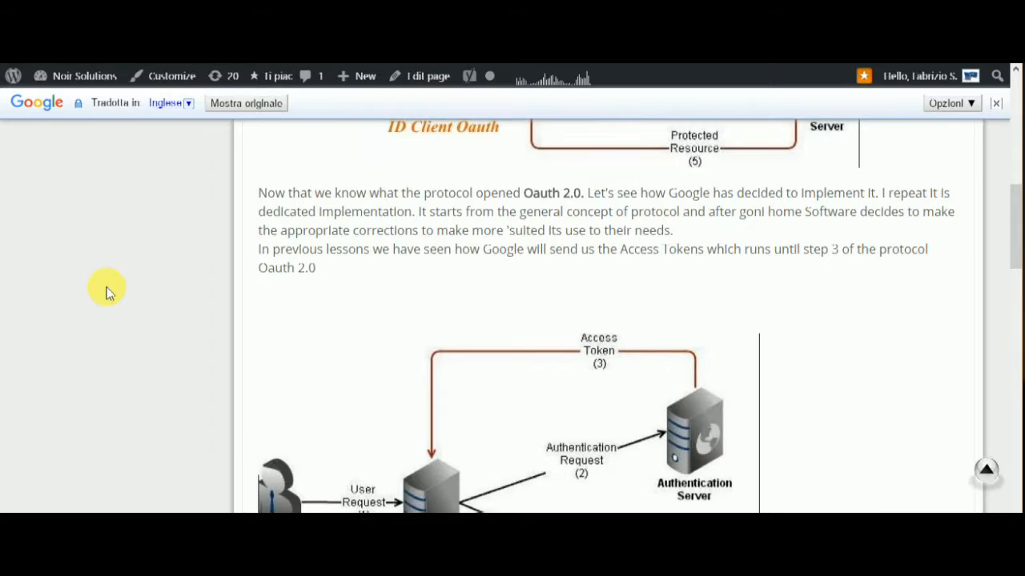
{"action": "mouse_move", "coordinate": [117, 289]}
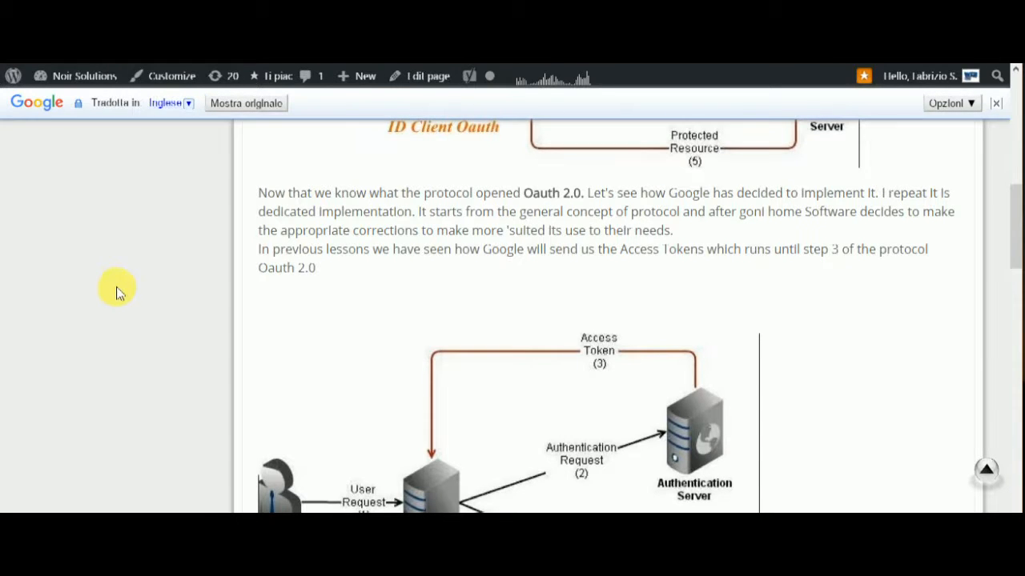
{"action": "mouse_move", "coordinate": [125, 288]}
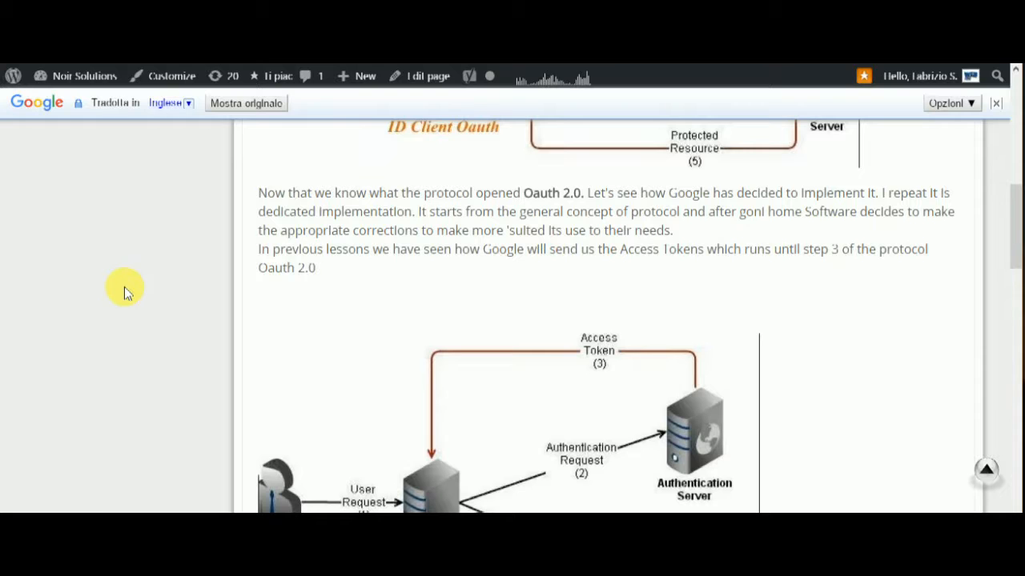
- Scroll to the Google_Client setup code, selecting the untranslated word 'Tralanciato' along the way
{"action": "scroll", "scroll_direction": "down", "scroll_amount": 3}
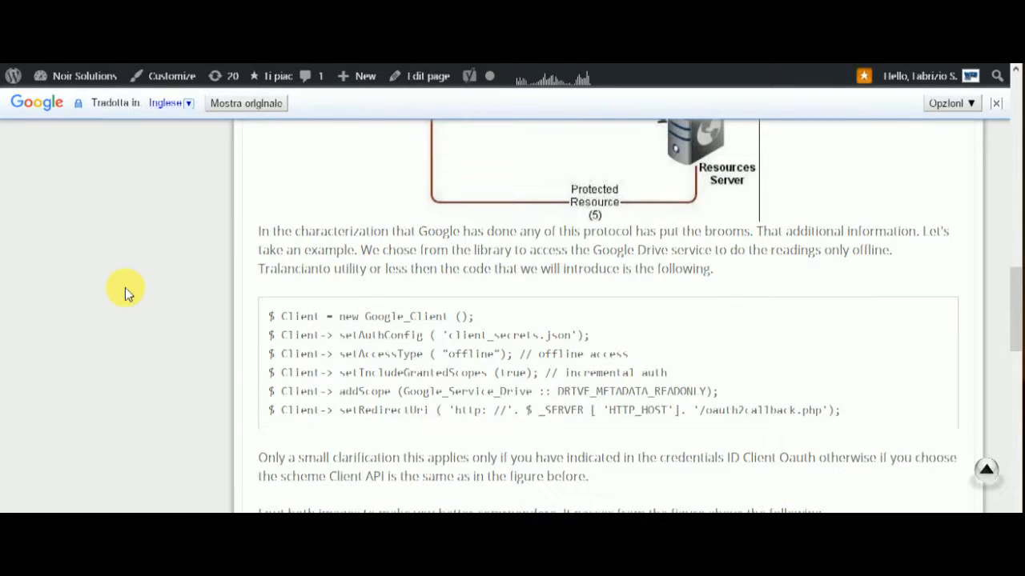
{"action": "mouse_move", "coordinate": [136, 284]}
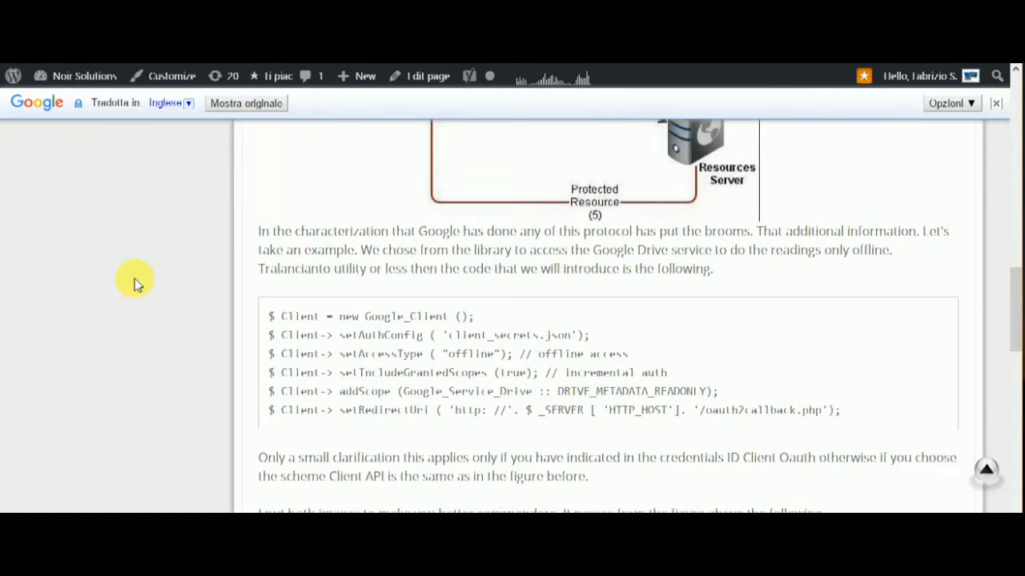
{"action": "mouse_move", "coordinate": [155, 271]}
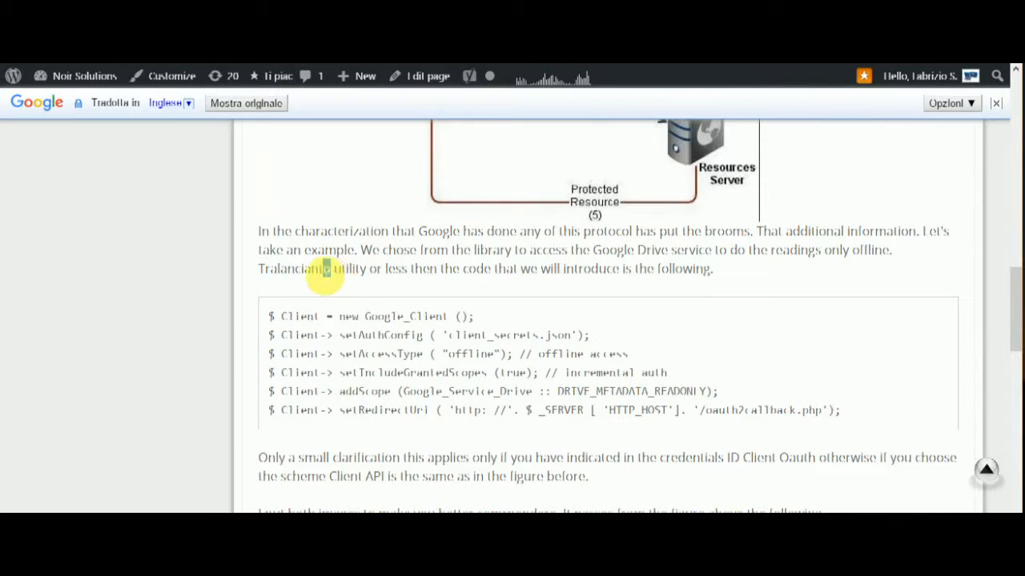
{"action": "double_click", "coordinate": [292, 268]}
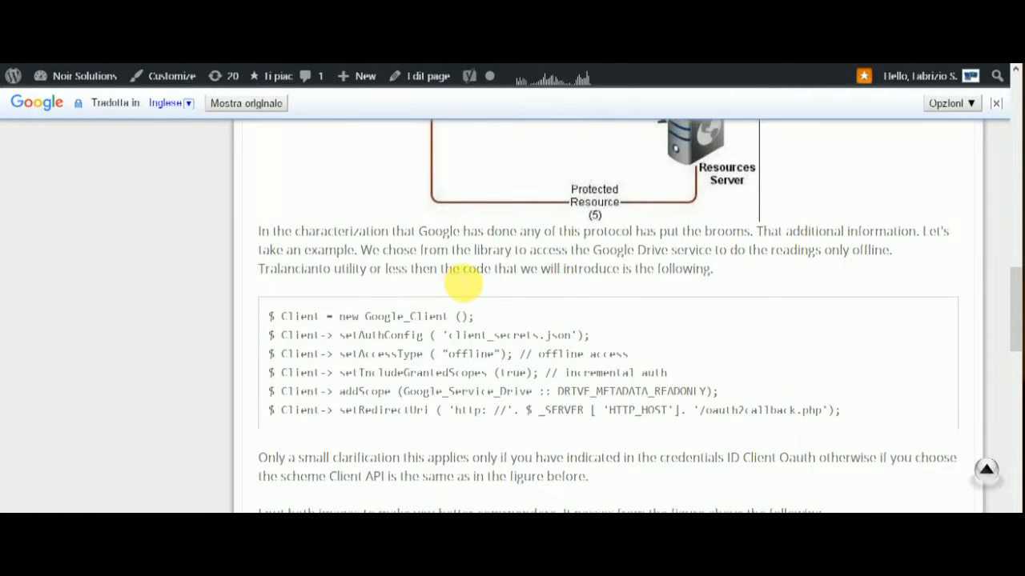
{"action": "mouse_move", "coordinate": [178, 360]}
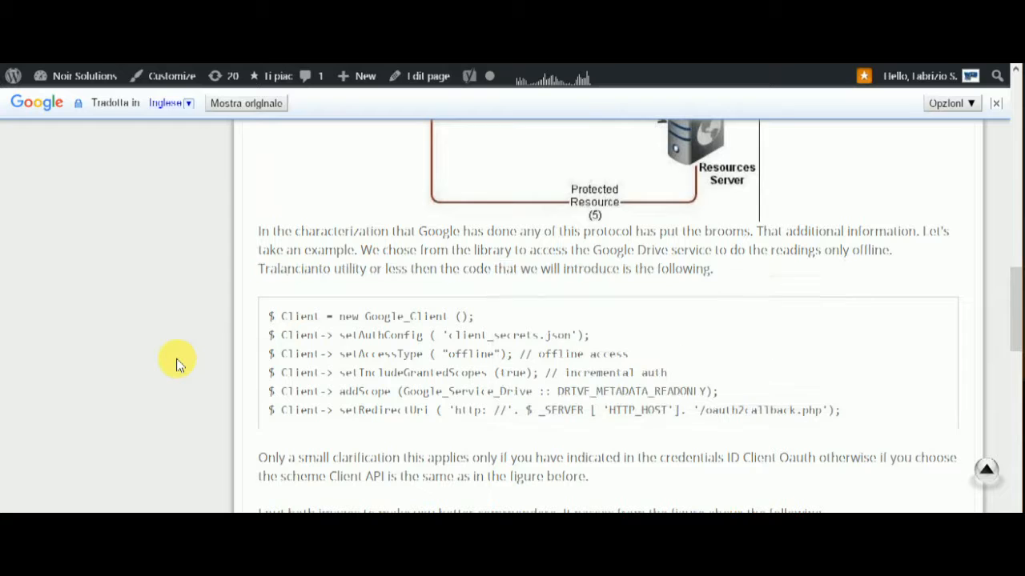
{"action": "scroll", "scroll_direction": "down", "scroll_amount": 3}
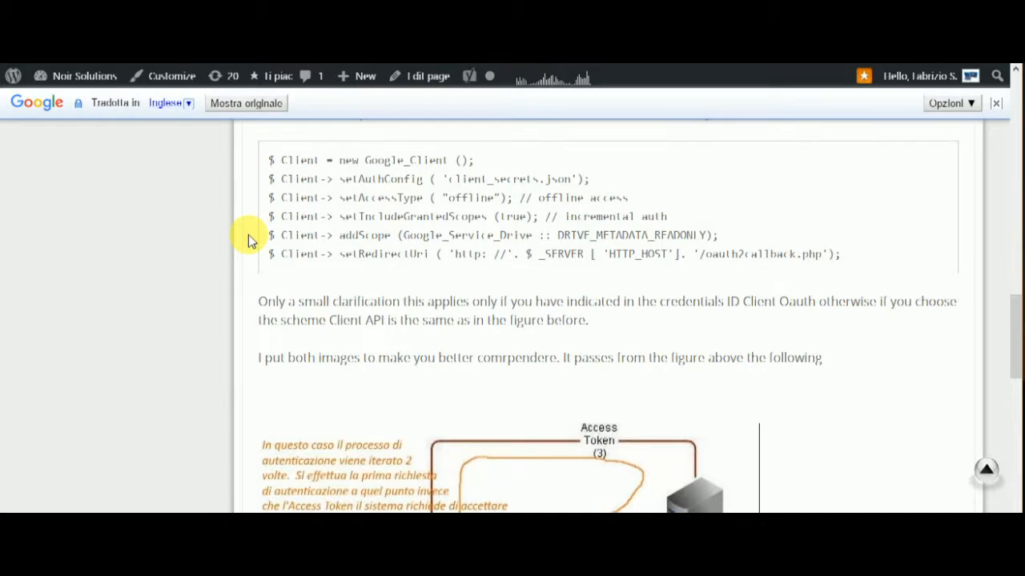
{"action": "mouse_move", "coordinate": [262, 272]}
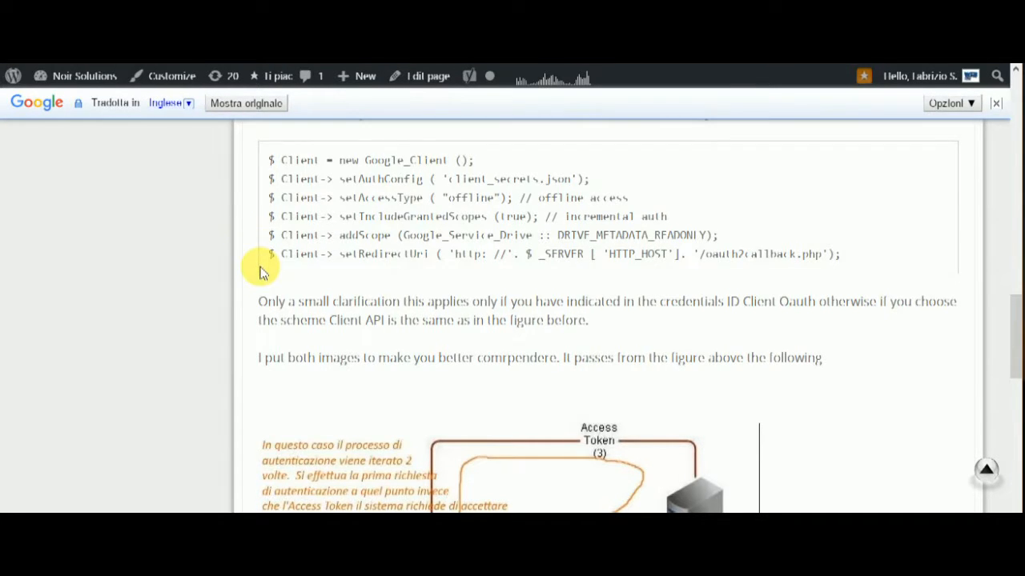
- Scroll past the clarification text to the complete ID Client Oauth diagram
{"action": "scroll", "scroll_direction": "down", "scroll_amount": 3}
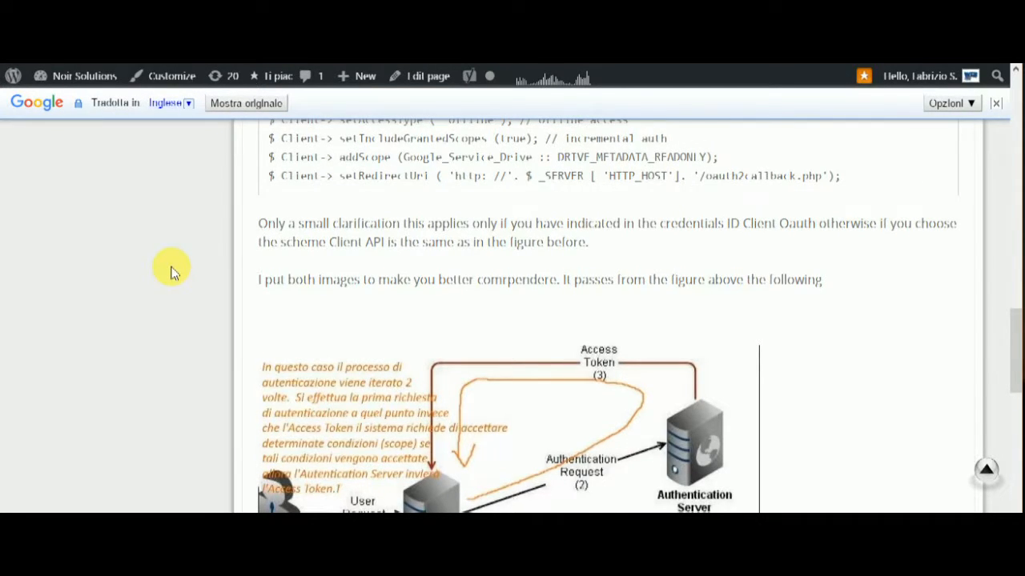
{"action": "mouse_move", "coordinate": [424, 258]}
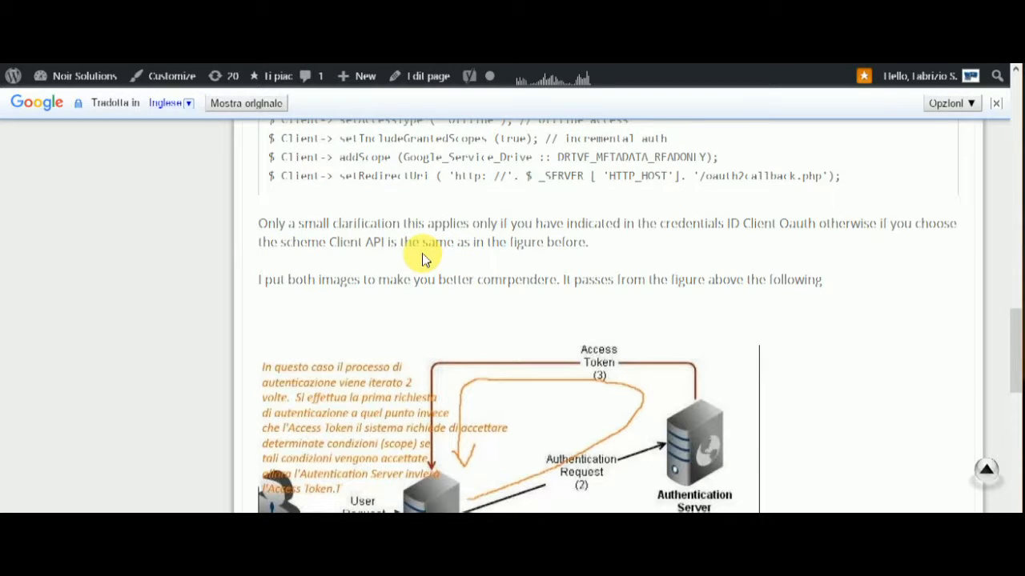
{"action": "mouse_move", "coordinate": [386, 257]}
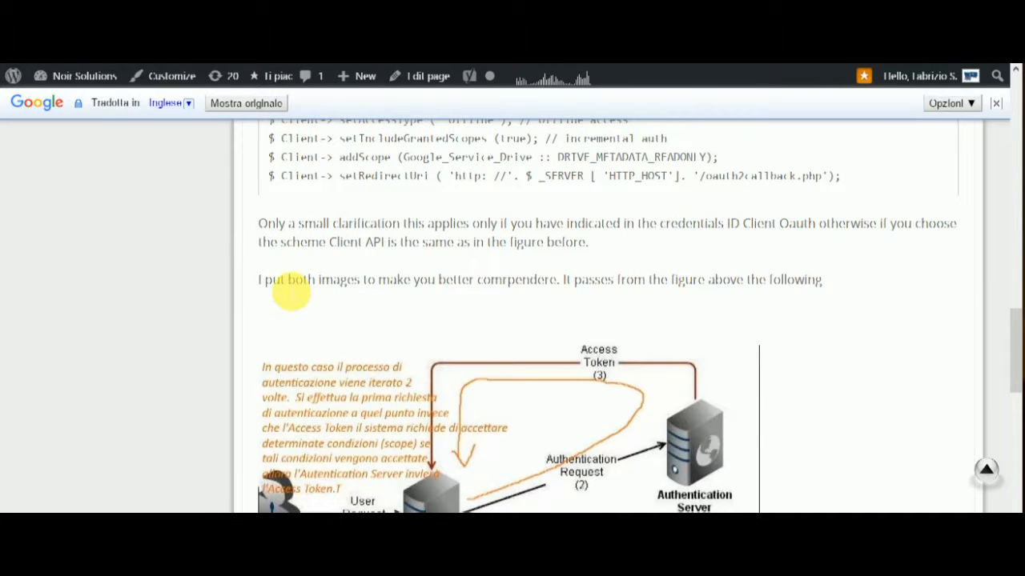
{"action": "mouse_move", "coordinate": [254, 297]}
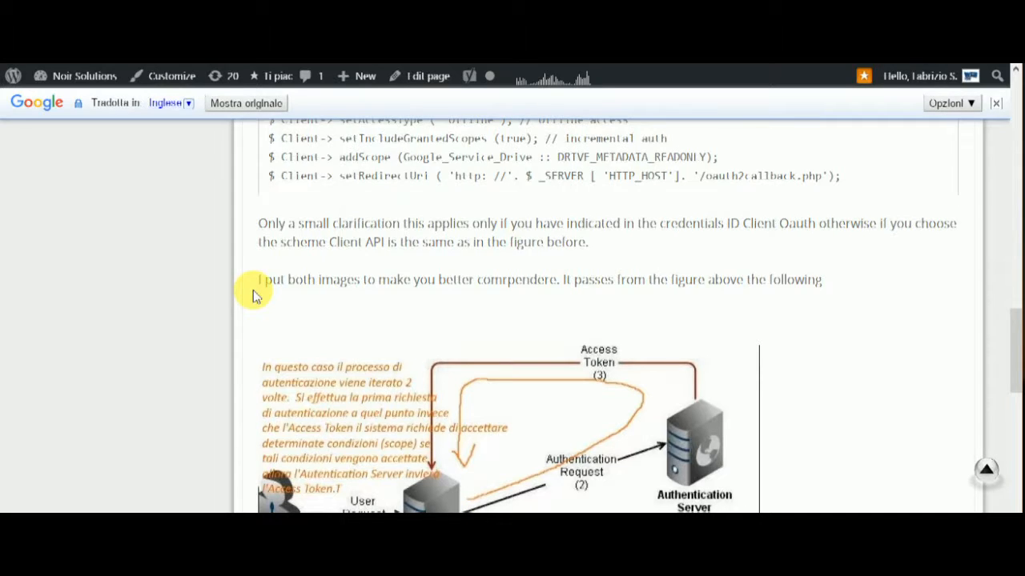
{"action": "mouse_move", "coordinate": [520, 280]}
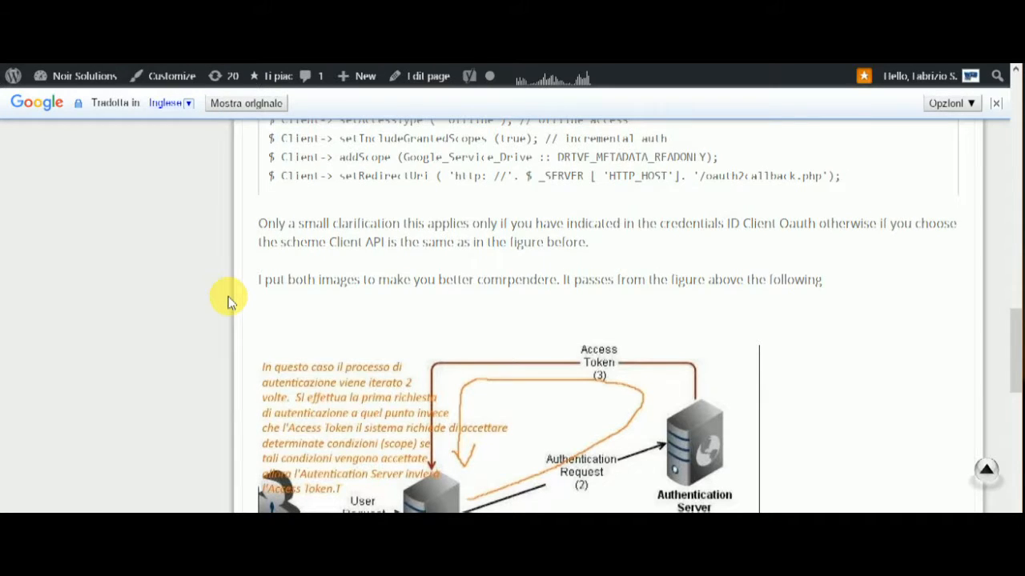
{"action": "scroll", "scroll_direction": "down", "scroll_amount": 3}
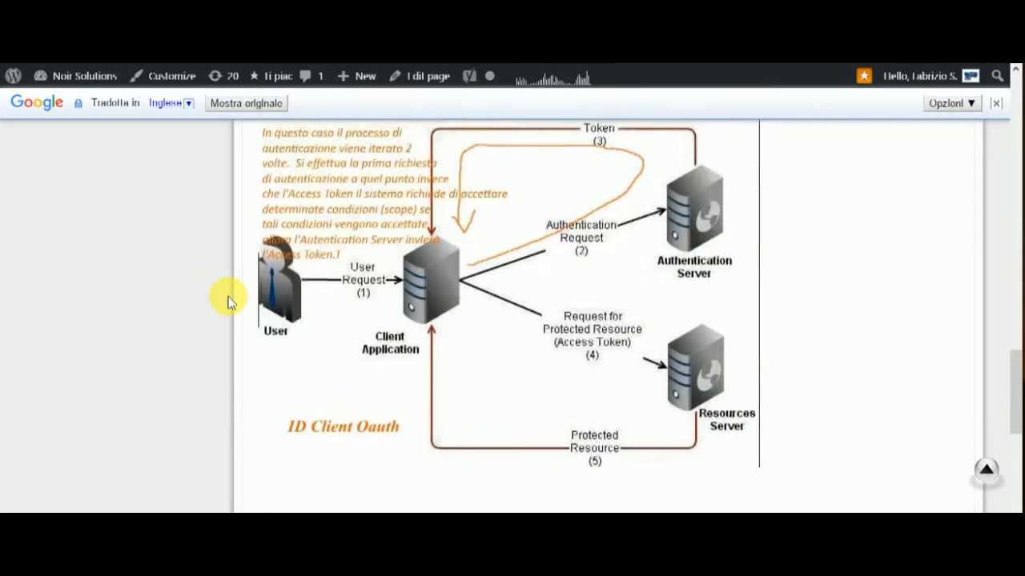
- Scroll to the end of the post, showing the closing line about libraries and Share buttons
{"action": "scroll", "scroll_direction": "down", "scroll_amount": 3}
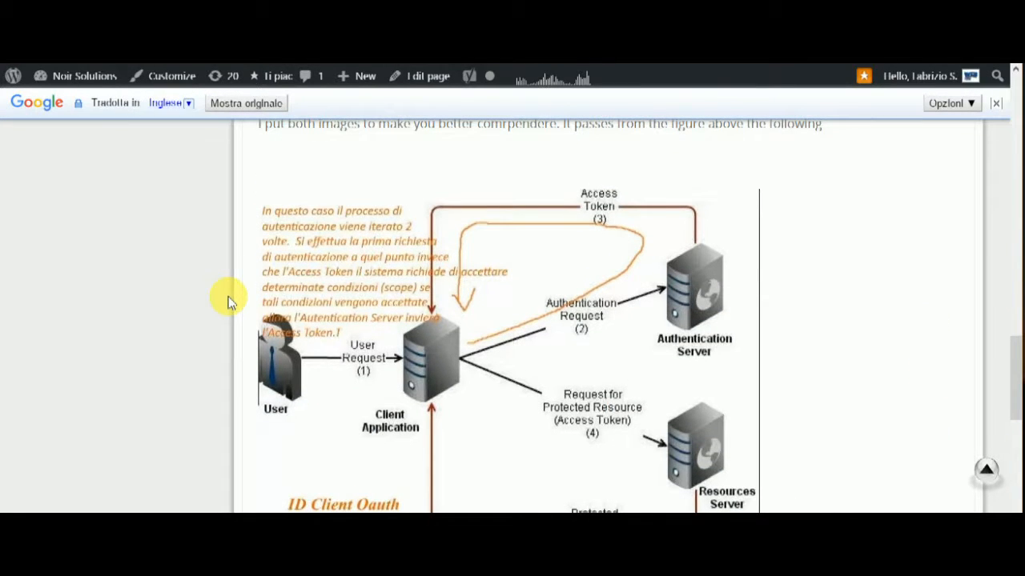
{"action": "scroll", "scroll_direction": "down", "scroll_amount": 3}
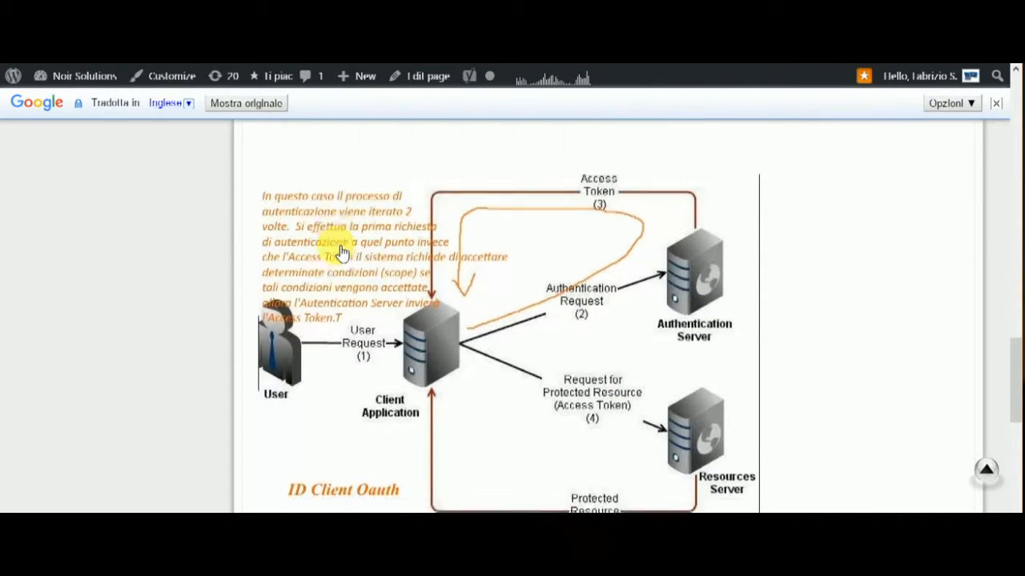
{"action": "scroll", "scroll_direction": "down", "scroll_amount": 3}
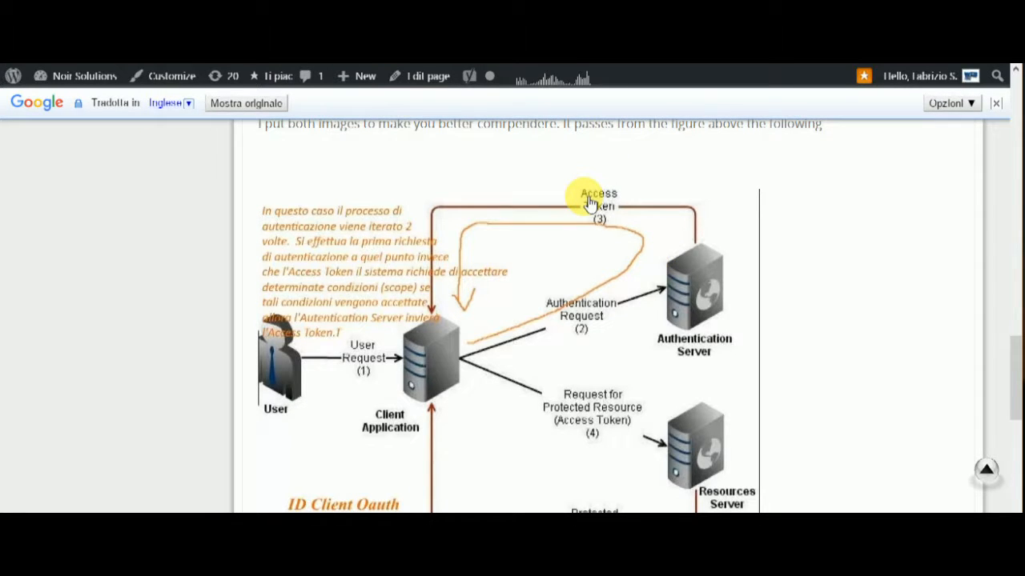
{"action": "mouse_move", "coordinate": [527, 211]}
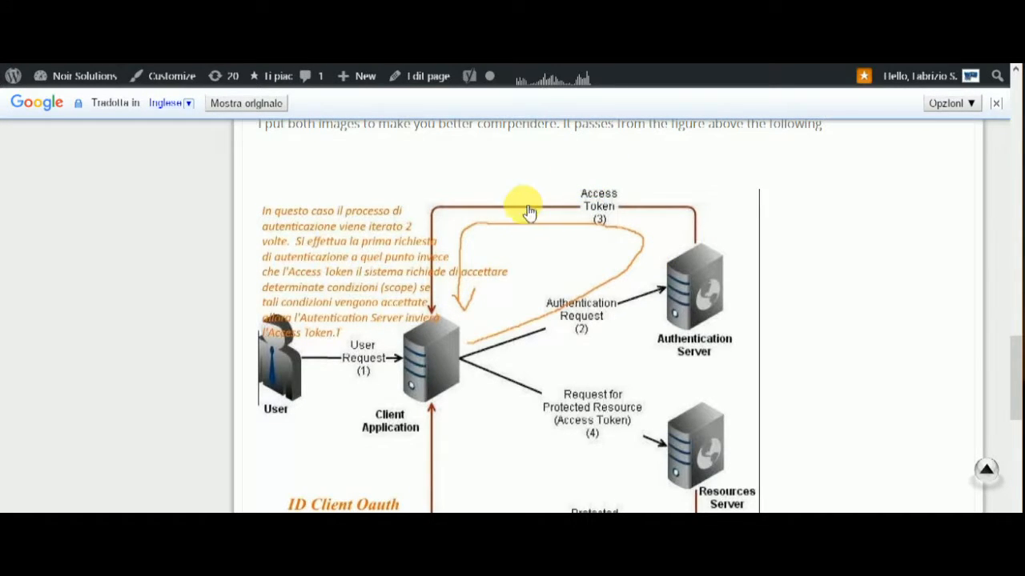
{"action": "mouse_move", "coordinate": [245, 226]}
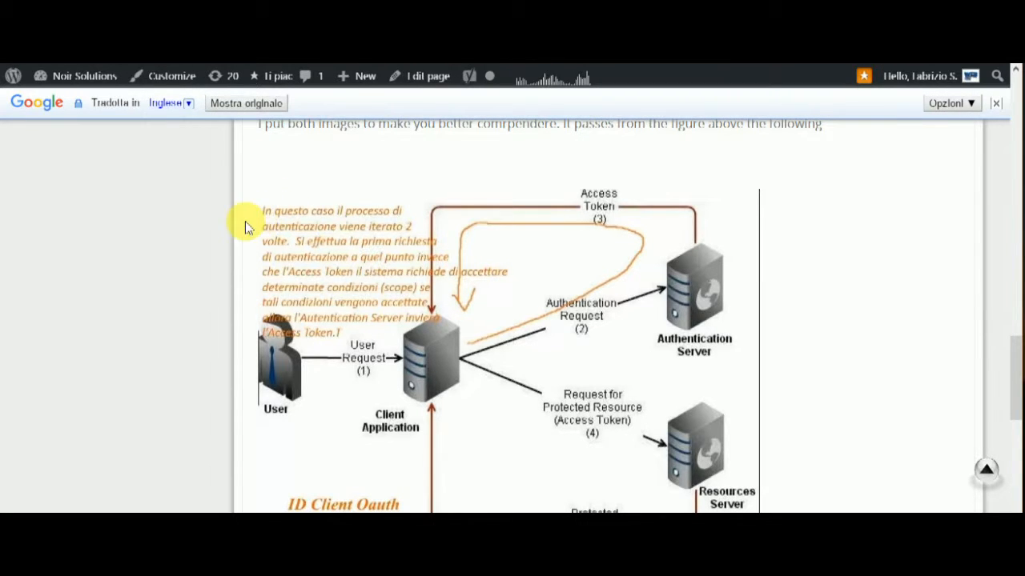
{"action": "mouse_move", "coordinate": [416, 224]}
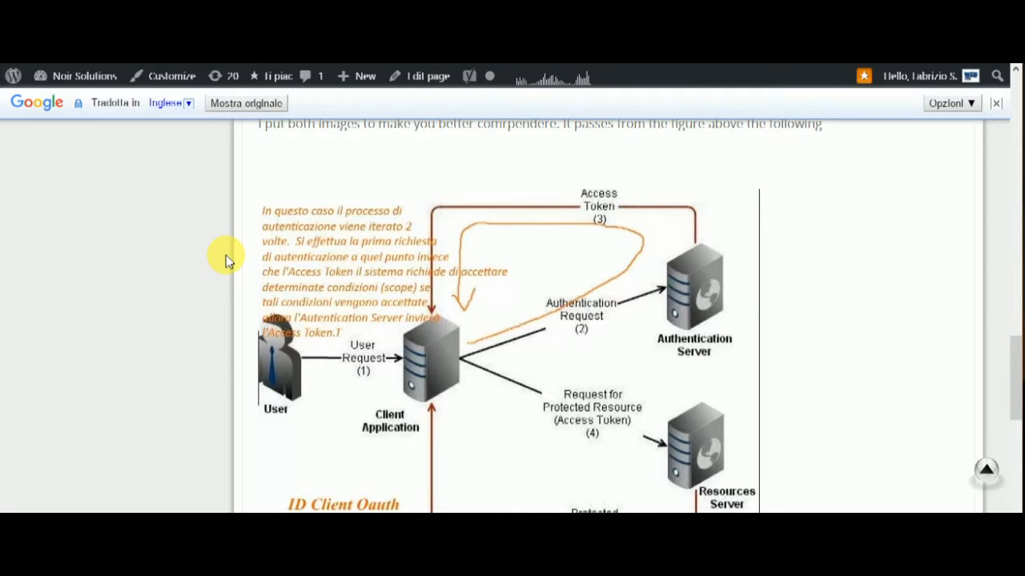
{"action": "mouse_move", "coordinate": [668, 177]}
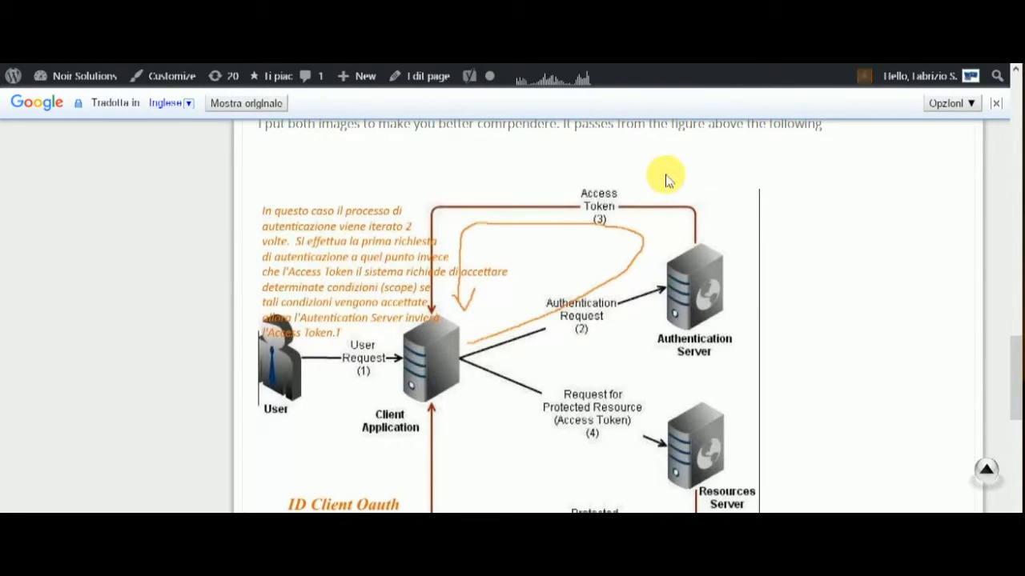
{"action": "scroll", "scroll_direction": "down", "scroll_amount": 3}
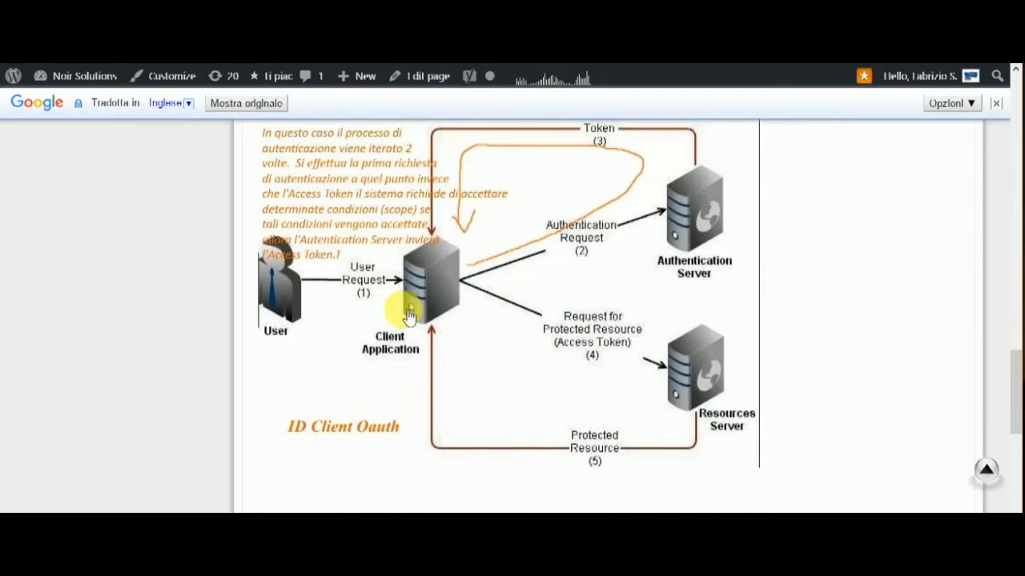
{"action": "scroll", "scroll_direction": "down", "scroll_amount": 3}
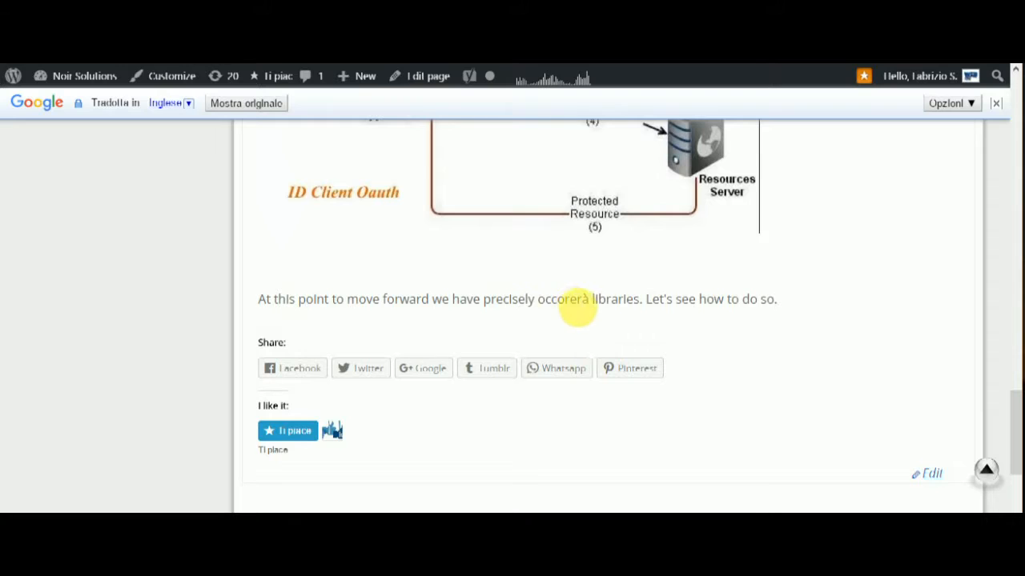
{"action": "mouse_move", "coordinate": [235, 334]}
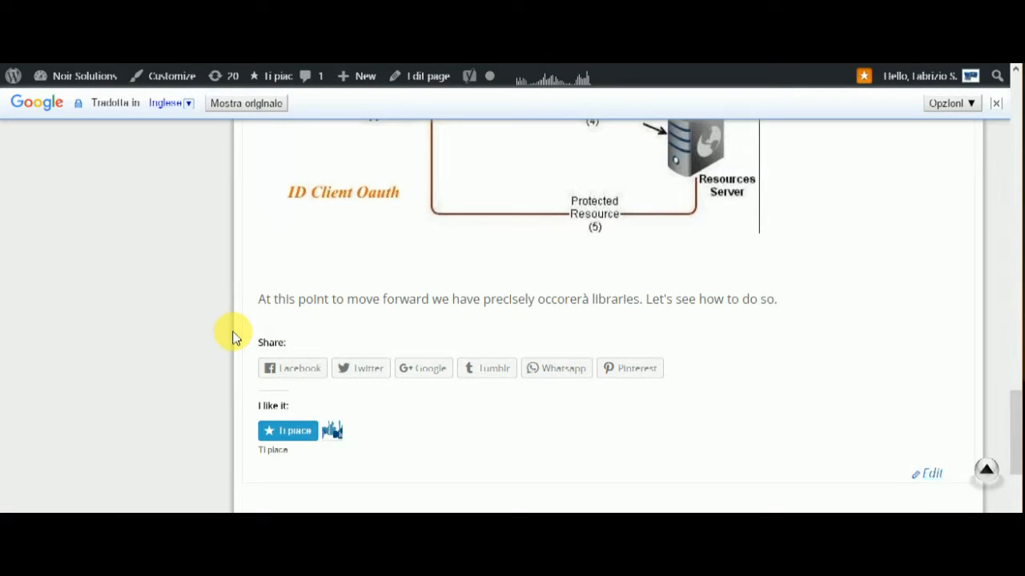
{"action": "mouse_move", "coordinate": [244, 331]}
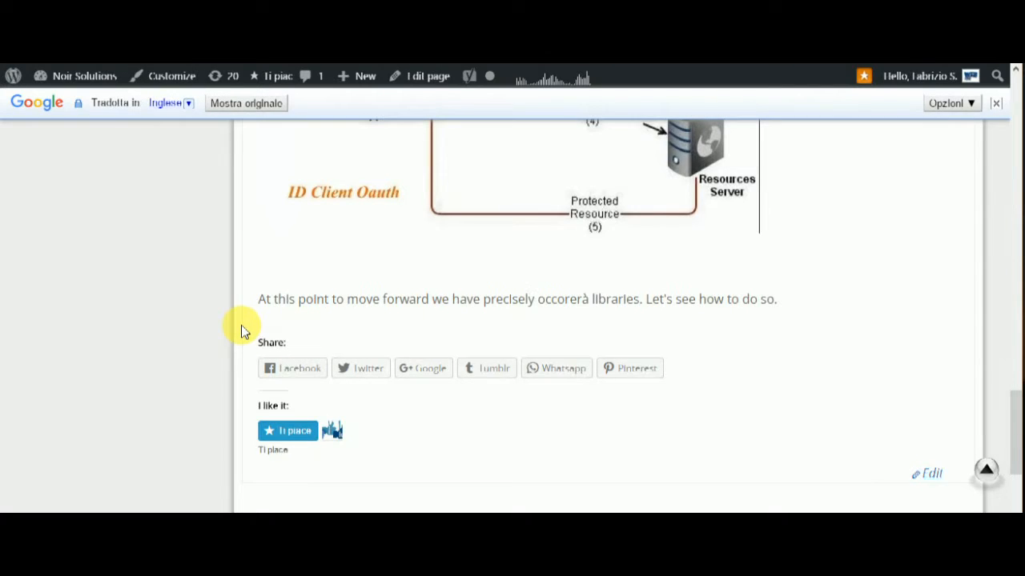
{"action": "mouse_move", "coordinate": [648, 316]}
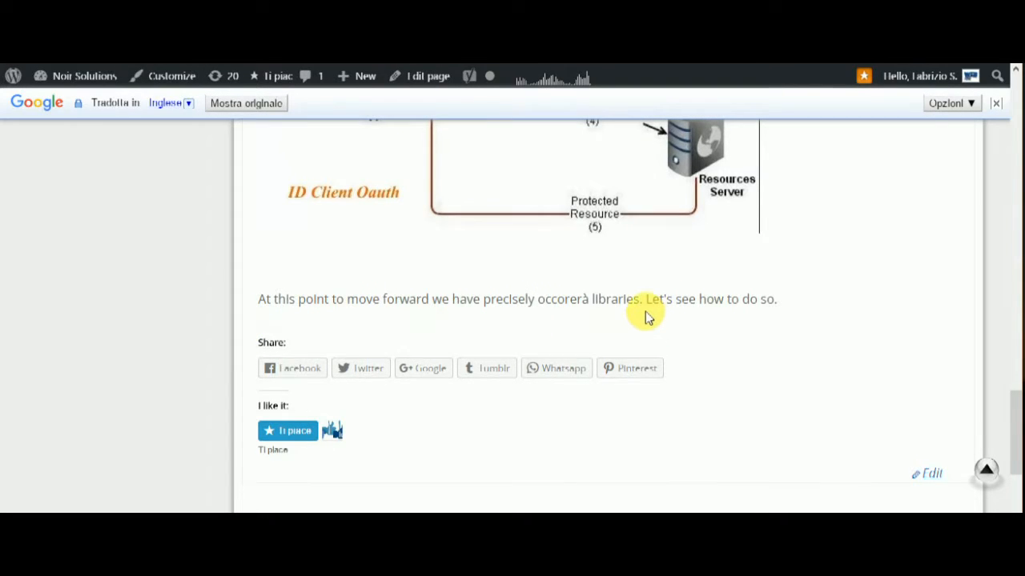